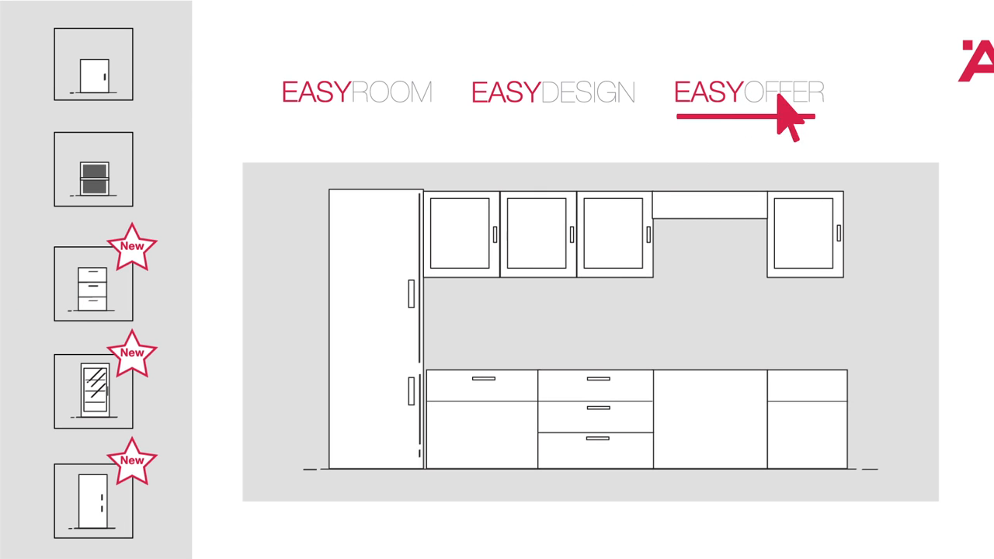
Confirm the kitchen order in EasyOffer and produce the DWG drawing file.
left_click(746, 93)
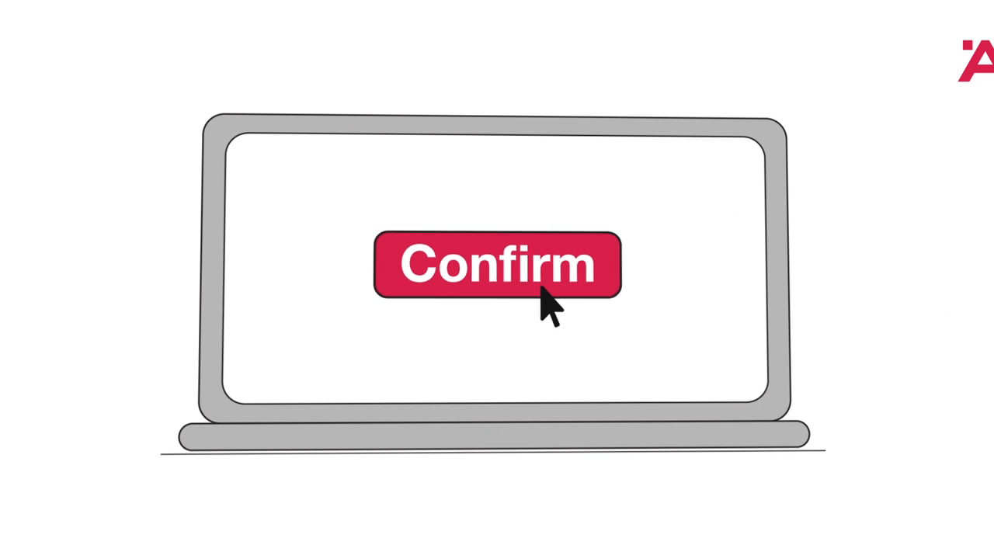
left_click(497, 264)
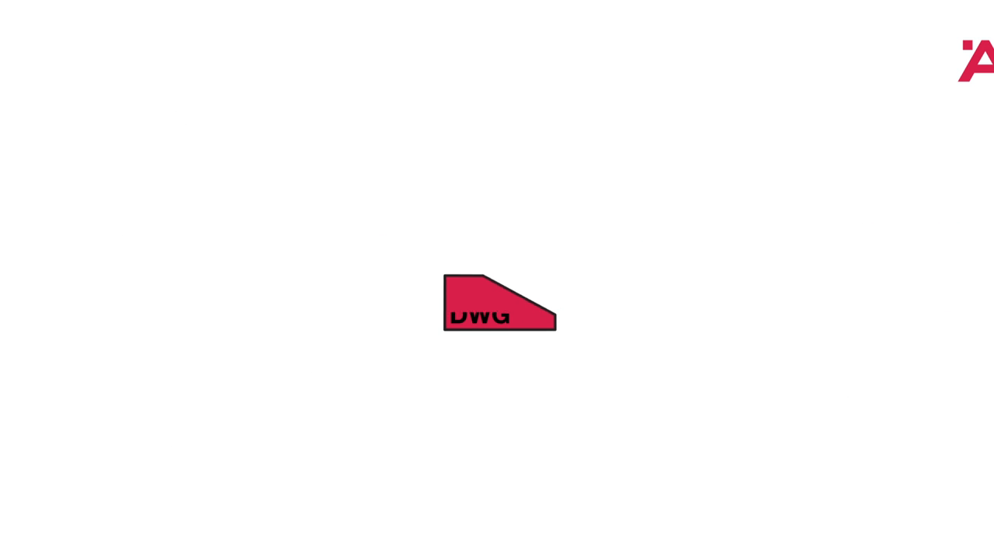